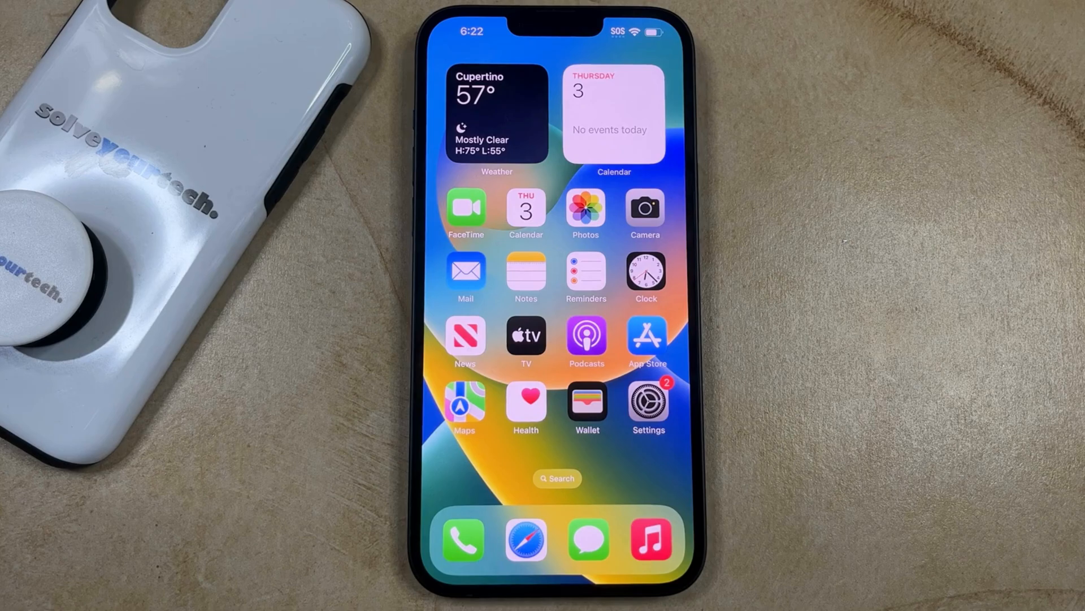
Launch the Clock app from the Home Screen.
left_click(646, 273)
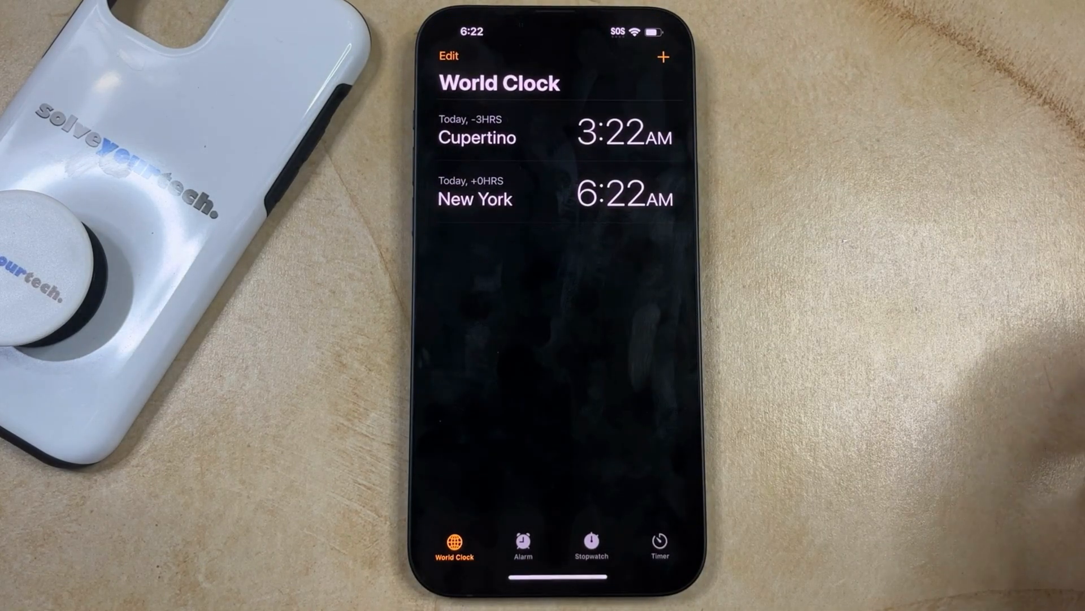
Switch to the Alarm list and start adding a new alarm.
left_click(522, 544)
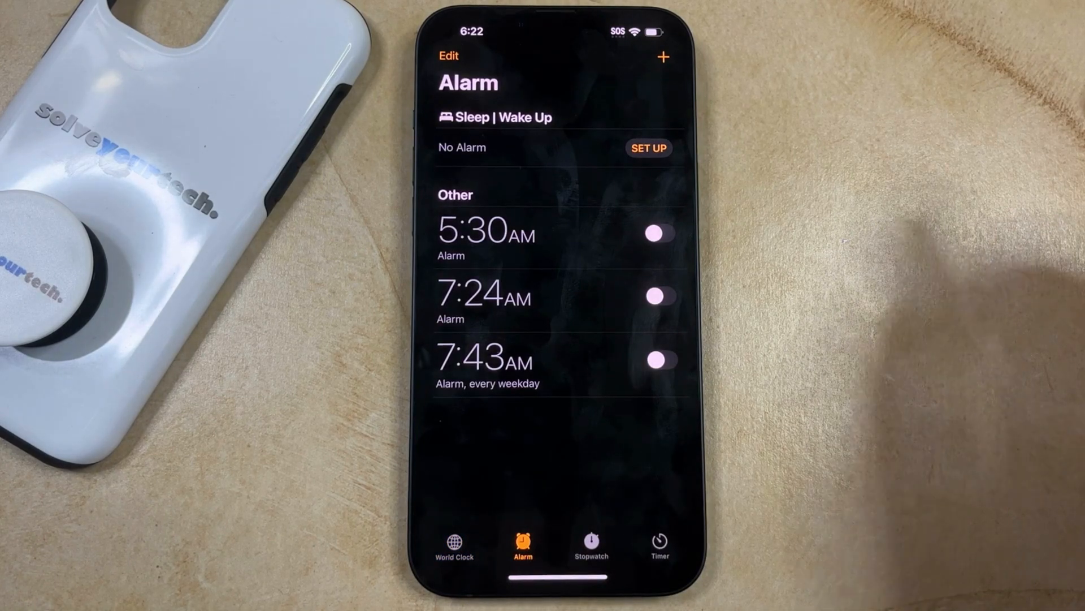
left_click(448, 55)
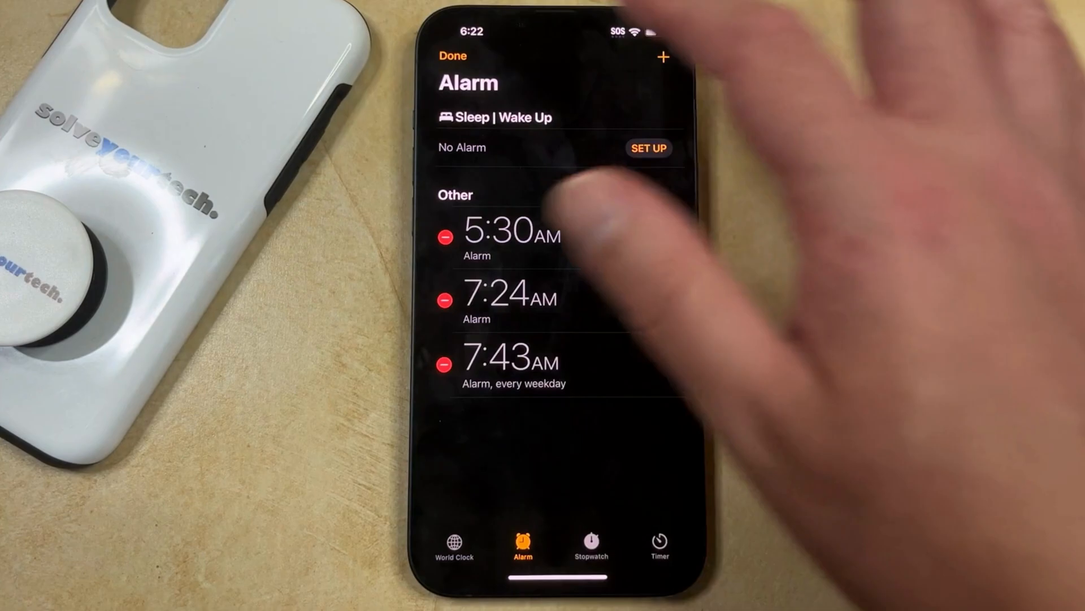
left_click(452, 57)
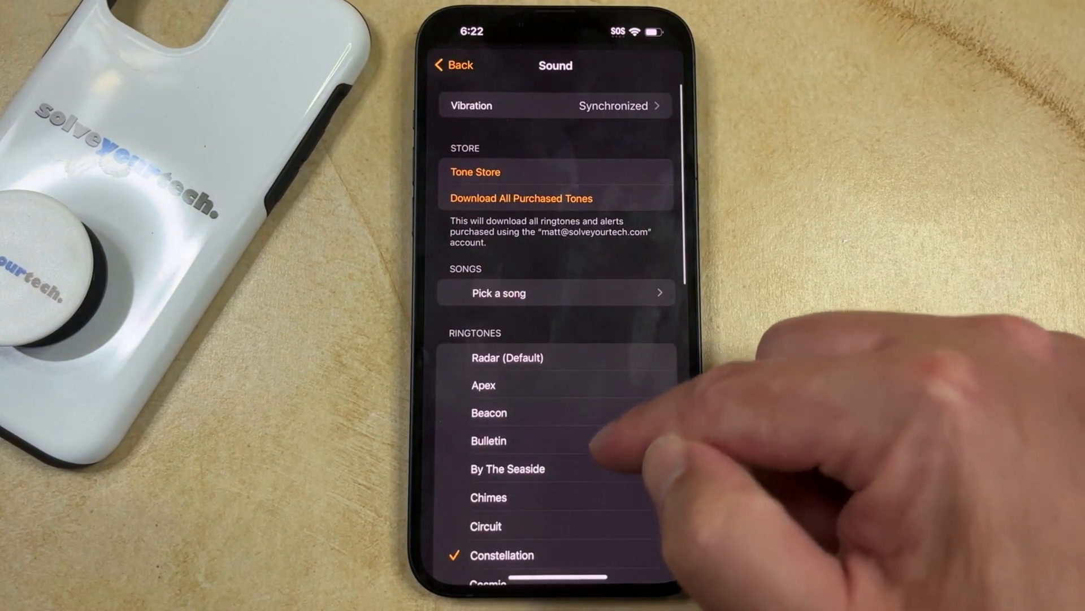
Choose None as the alarm's ringtone at the bottom of the Sound list.
scroll("down", 3)
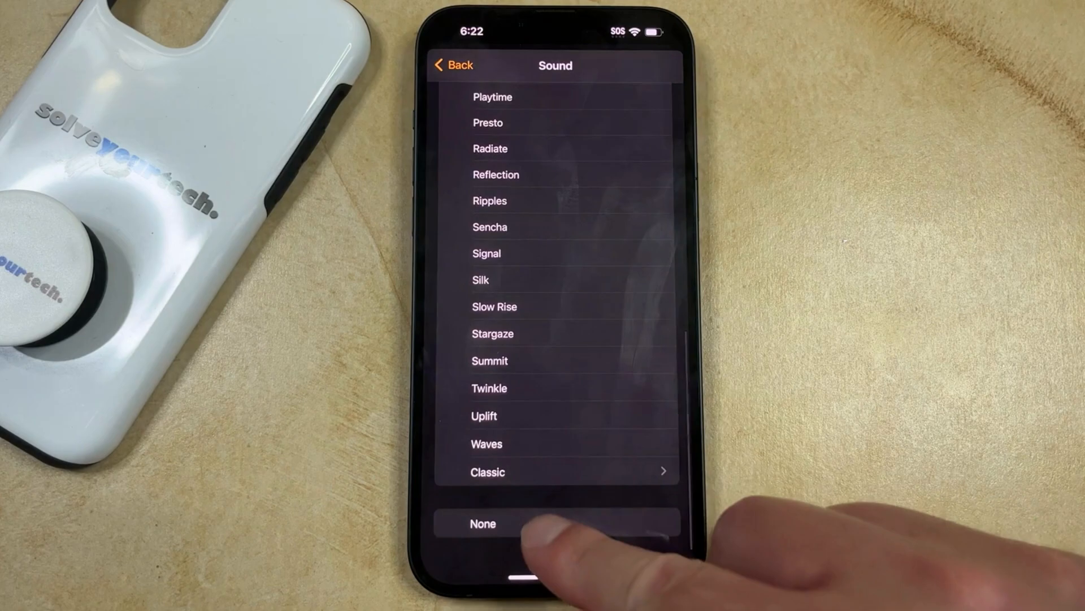
left_click(483, 523)
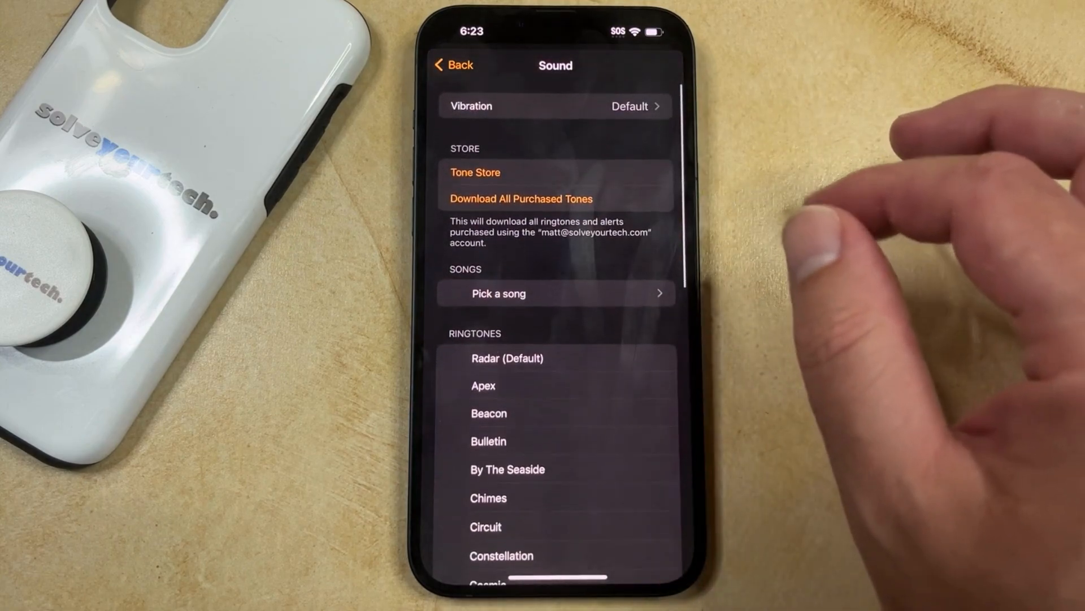
Check the vibration patterns and keep the default Alert pattern.
left_click(556, 106)
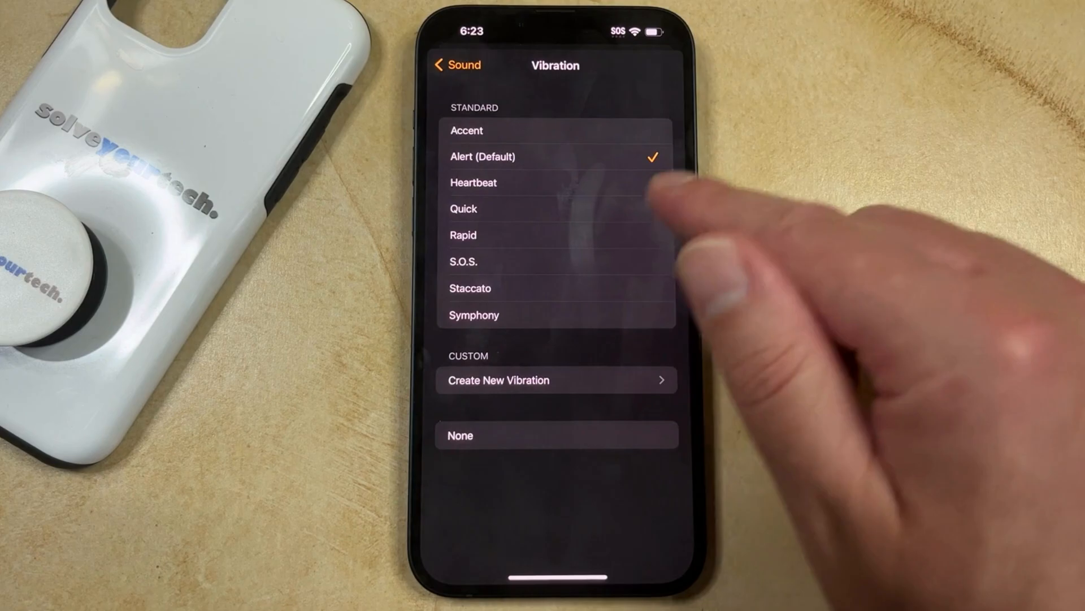
left_click(455, 65)
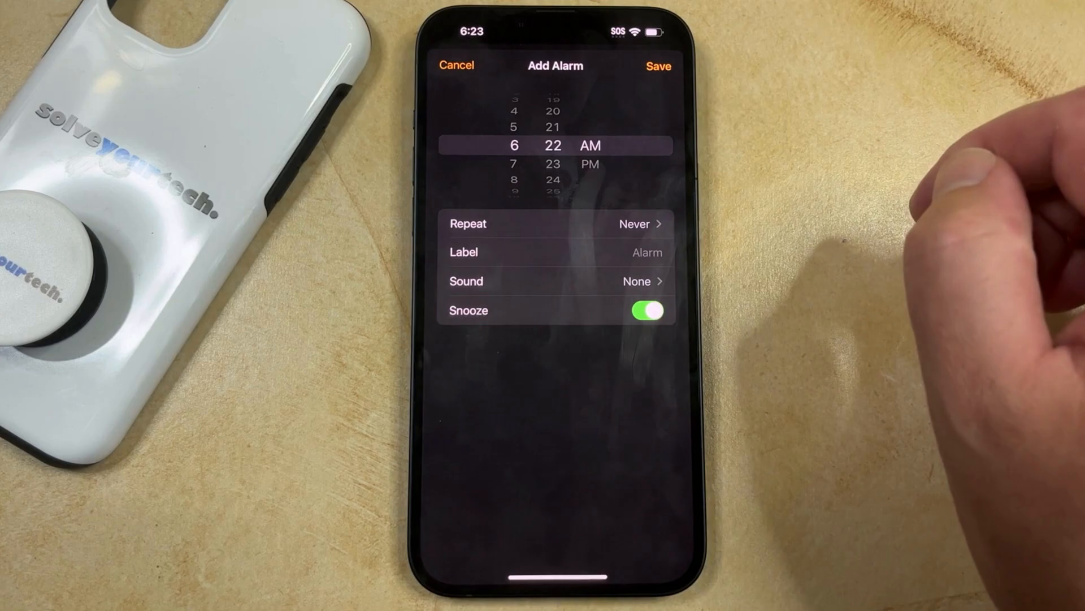
Save the new 6:22 AM alarm with Sound None and Snooze on.
left_click(658, 65)
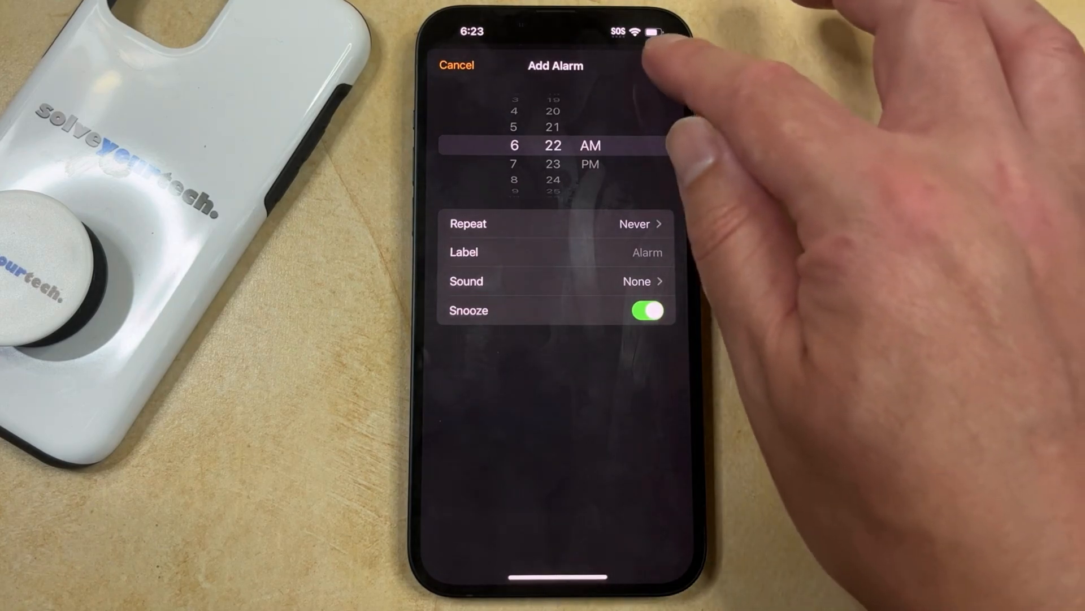